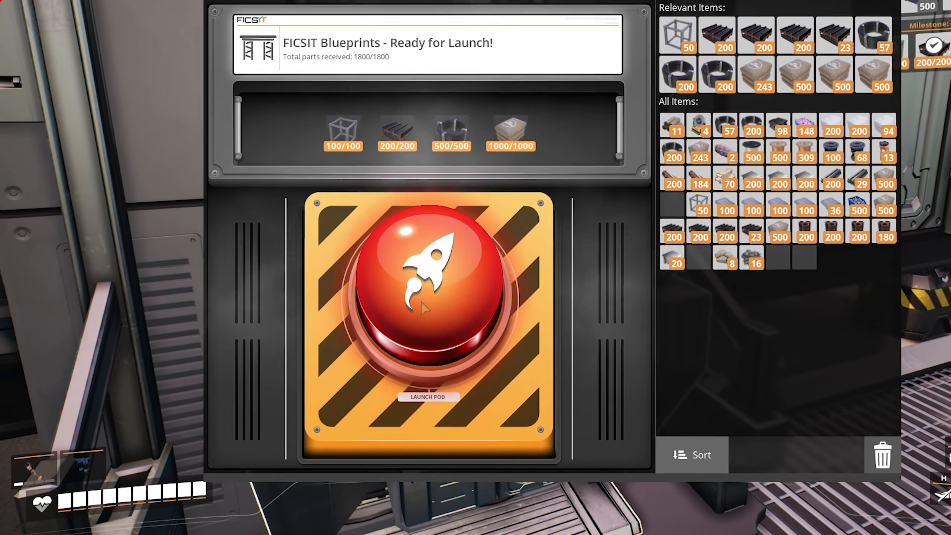
Launch the FICSIT Blueprints delivery from the Space Elevator.
left_click(427, 303)
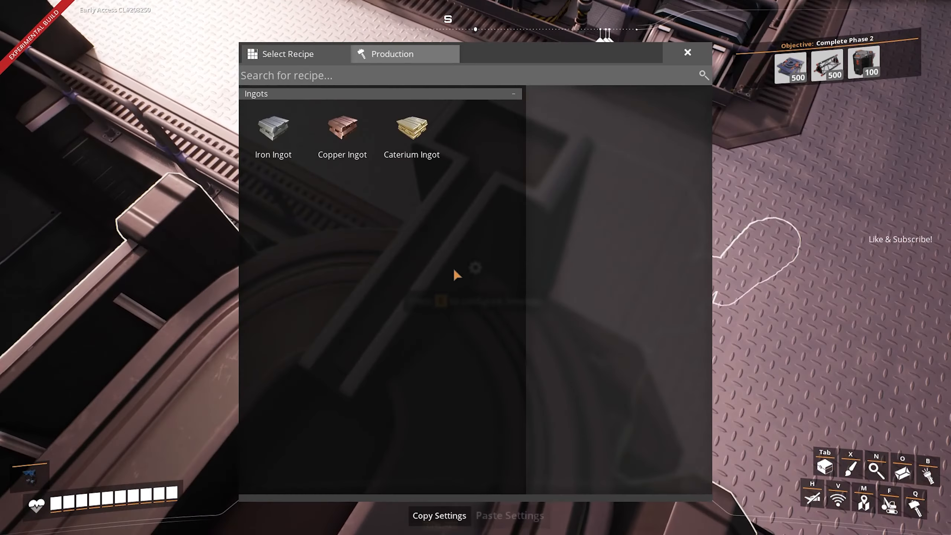
Set the smelter to the Iron Ingot recipe and close the menu.
left_click(272, 130)
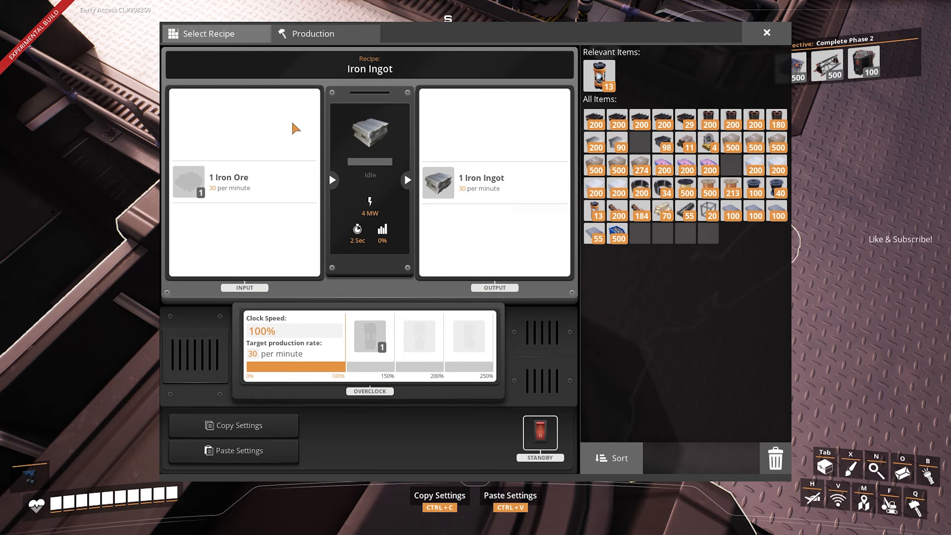
left_click(766, 33)
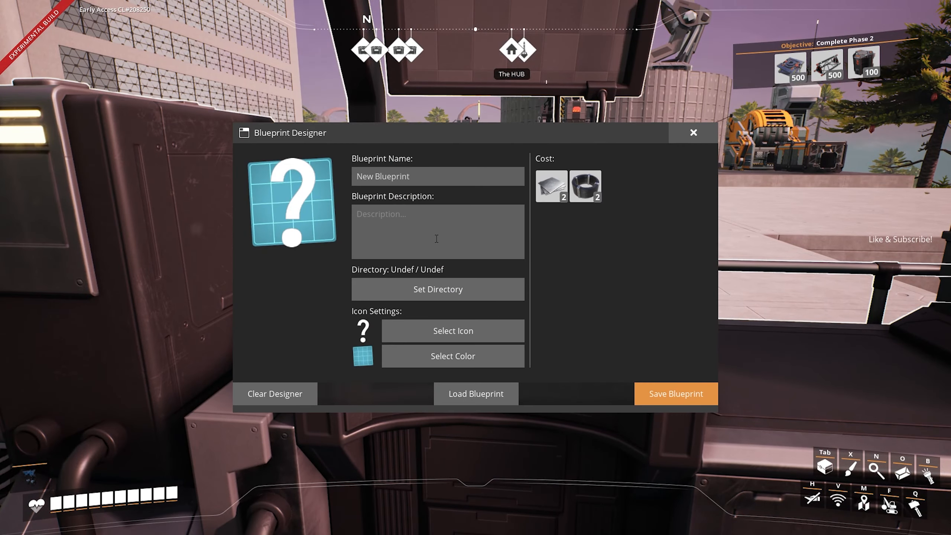
Name the blueprint 'Best Blueprint Ever!' and give it the Checkit icon.
type("Best Blueprint Ever!")
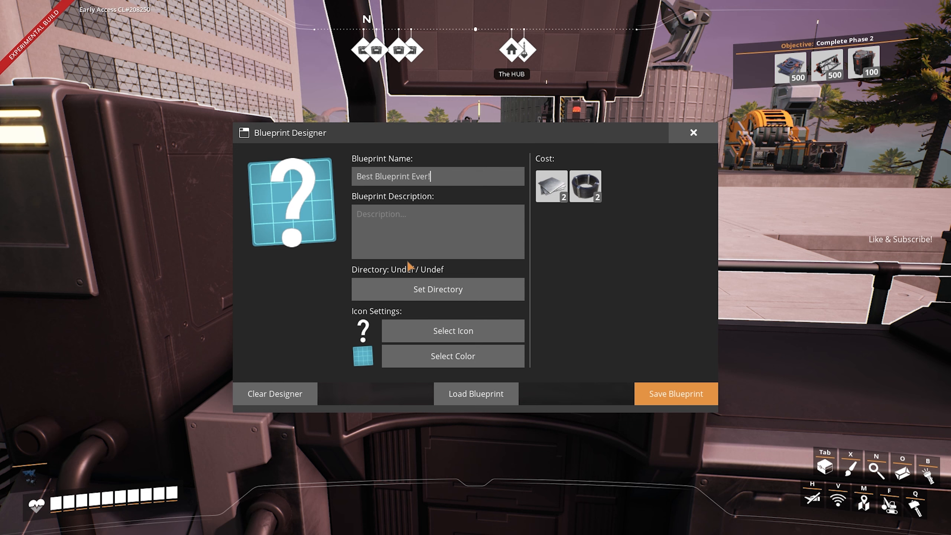
left_click(452, 330)
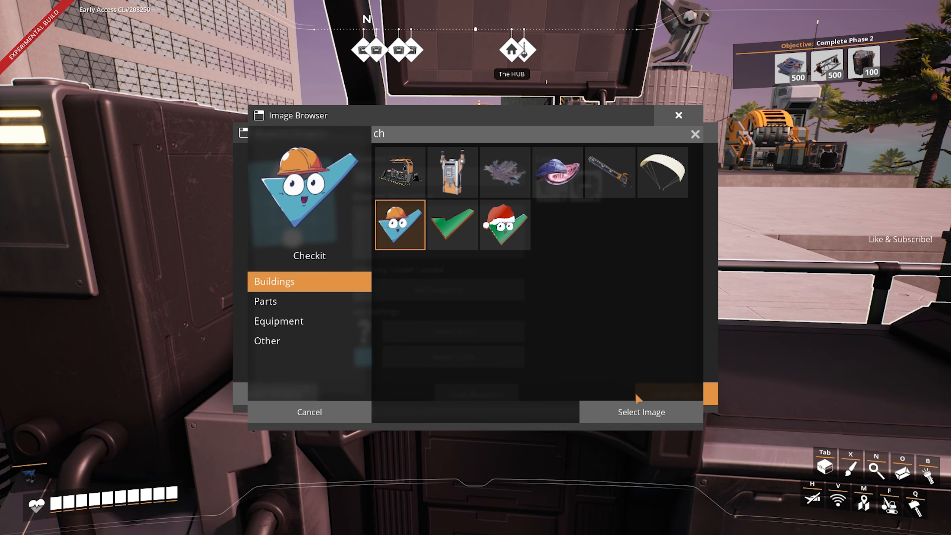
left_click(640, 413)
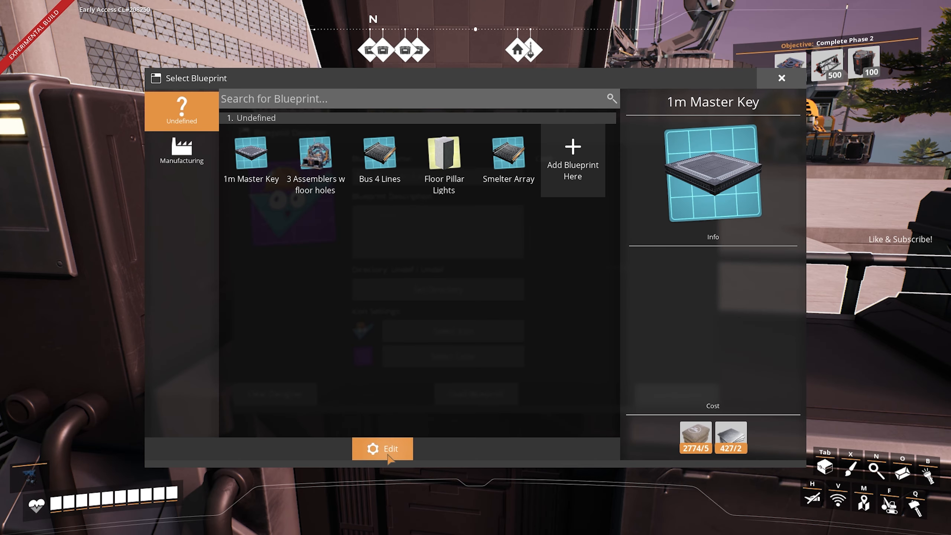
Add an AWESOME blueprint category with an icon and a LIKE subcategory.
left_click(382, 449)
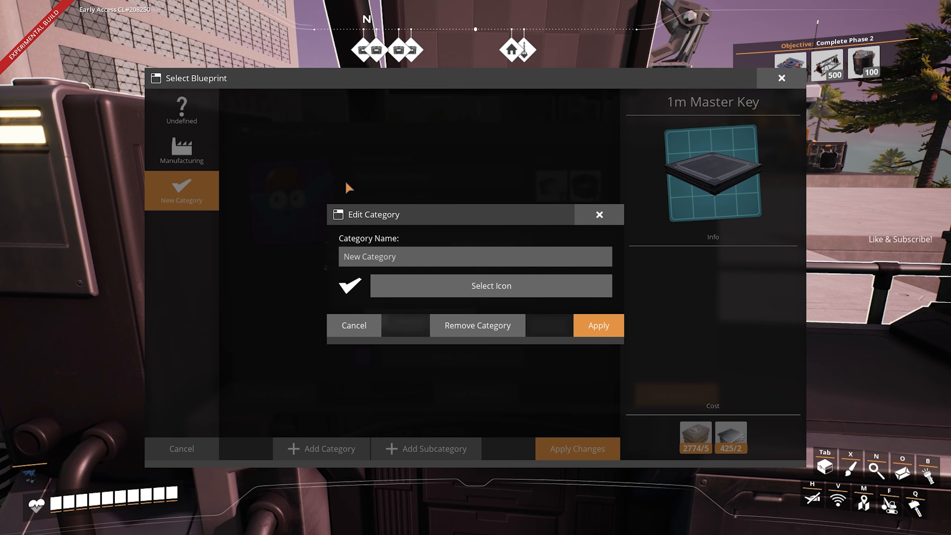
type("AWESOME")
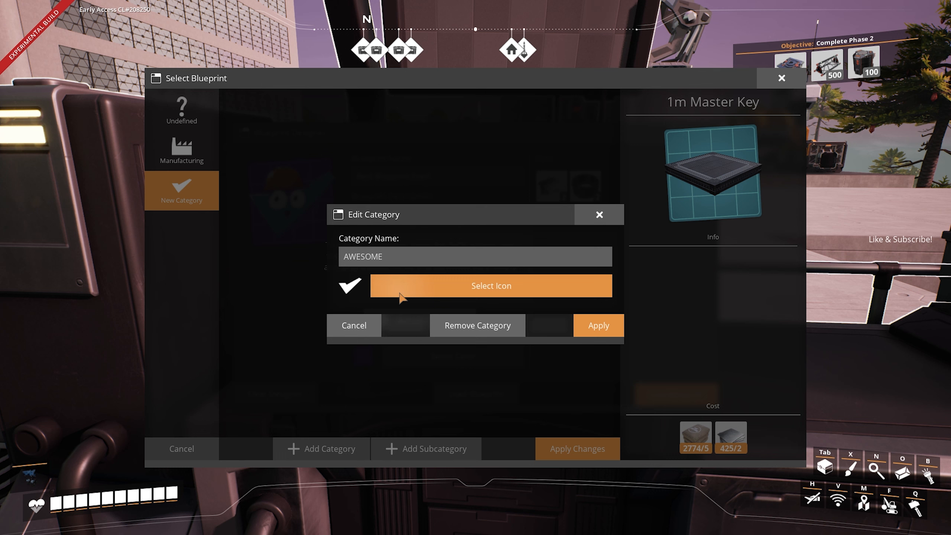
left_click(597, 325)
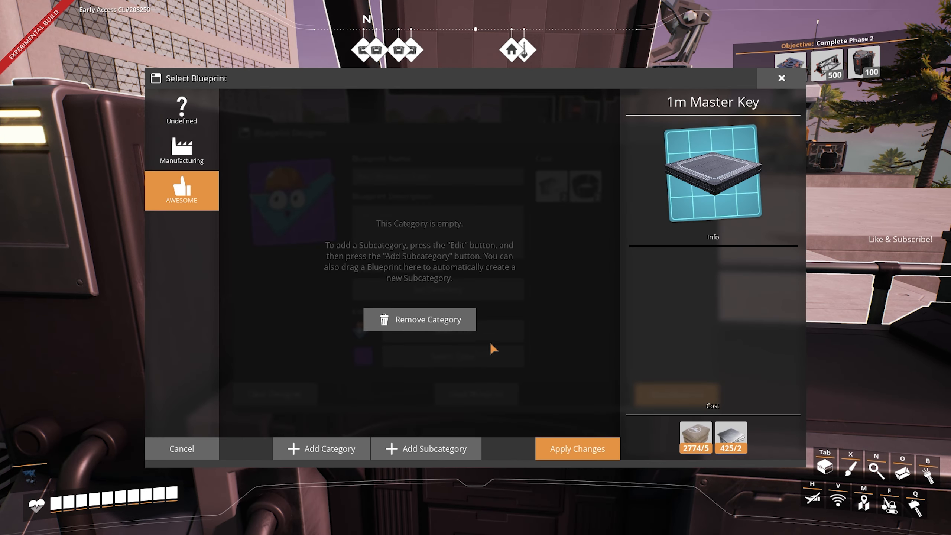
left_click(425, 448)
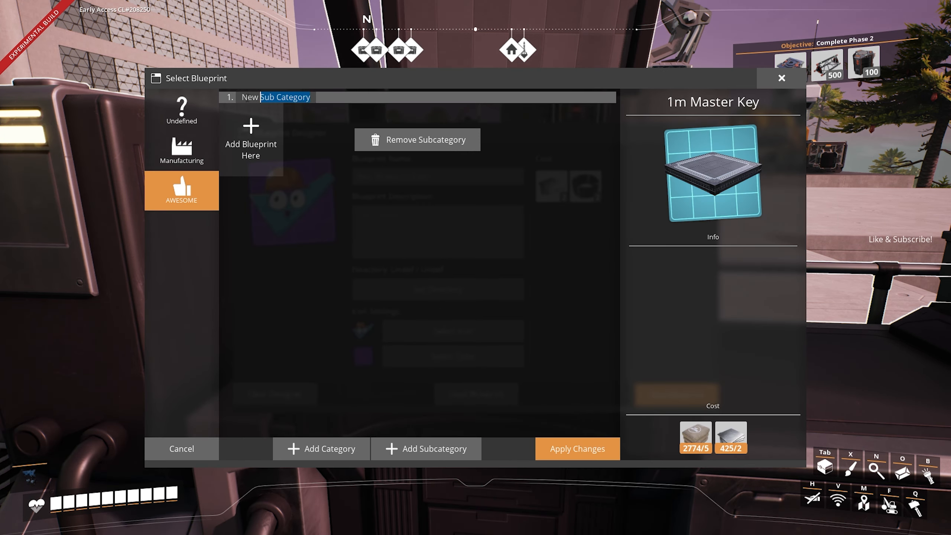
type("LIKE")
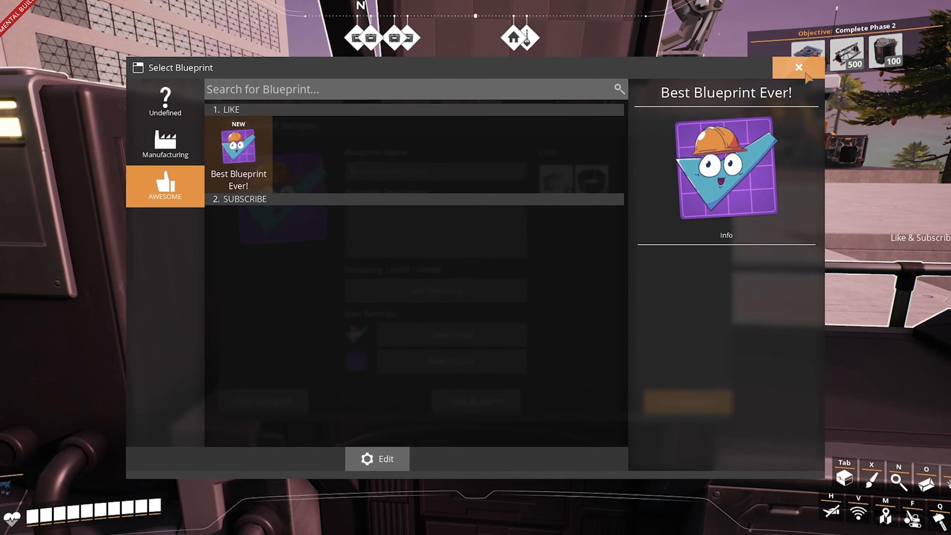
Save 'Best Blueprint Ever!' and close the emptied Blueprint Designer.
left_click(377, 458)
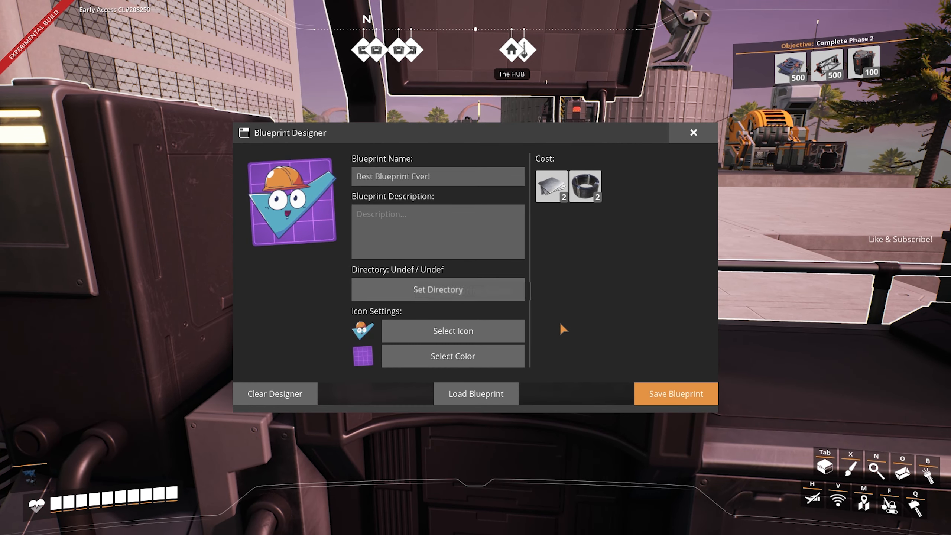
left_click(275, 394)
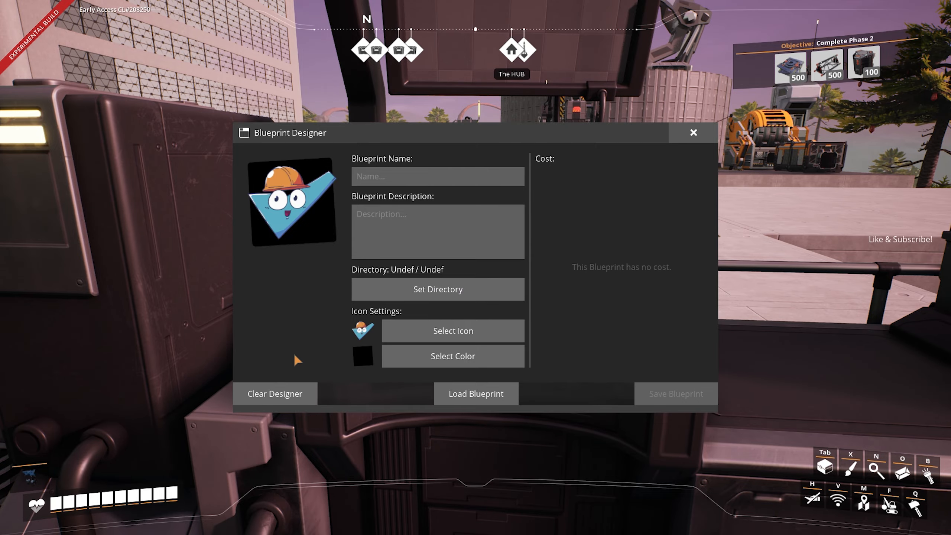
left_click(692, 132)
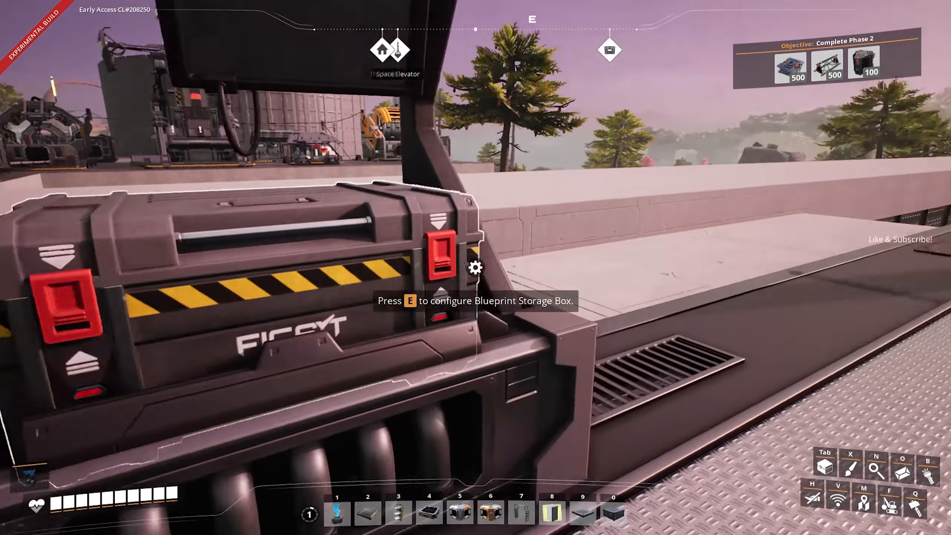
Open the Blueprint Storage Box and pick the '3 Assemblers w floor holes' blueprint.
key("e")
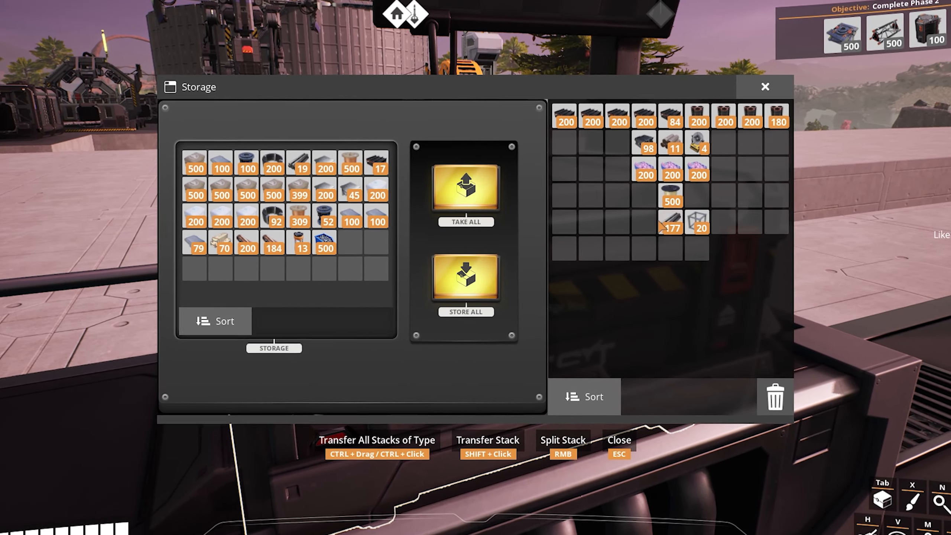
left_click(465, 186)
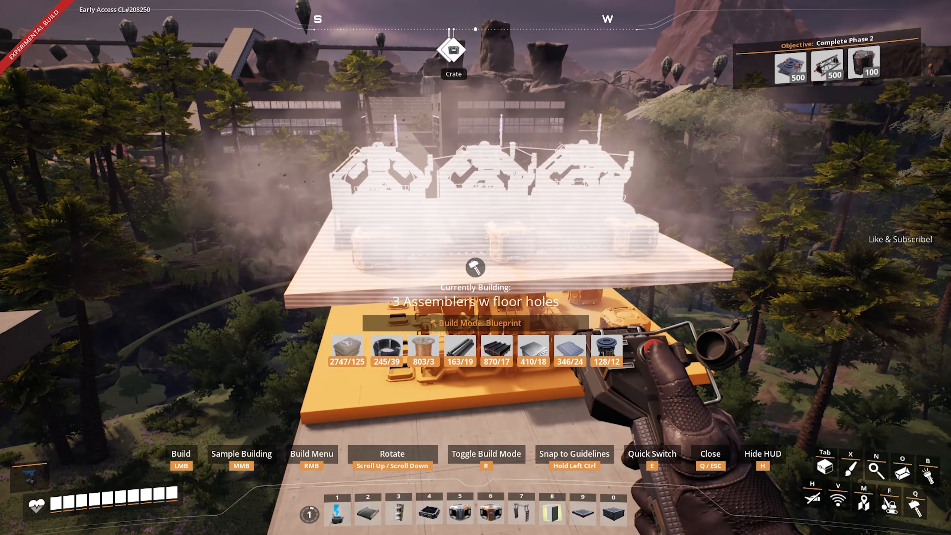
Place the '3 Assemblers w floor holes' blueprint on the platform and exit build mode.
left_click(475, 267)
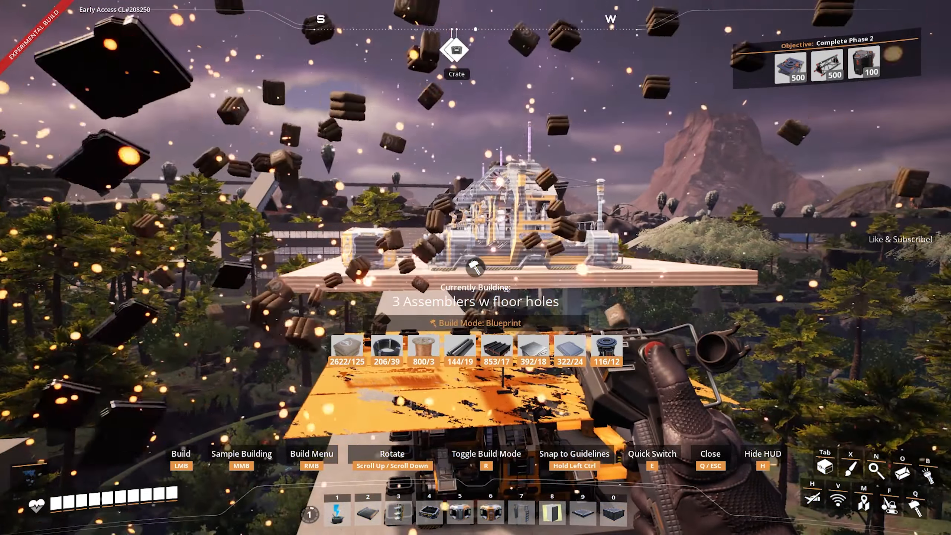
key("alt+tab")
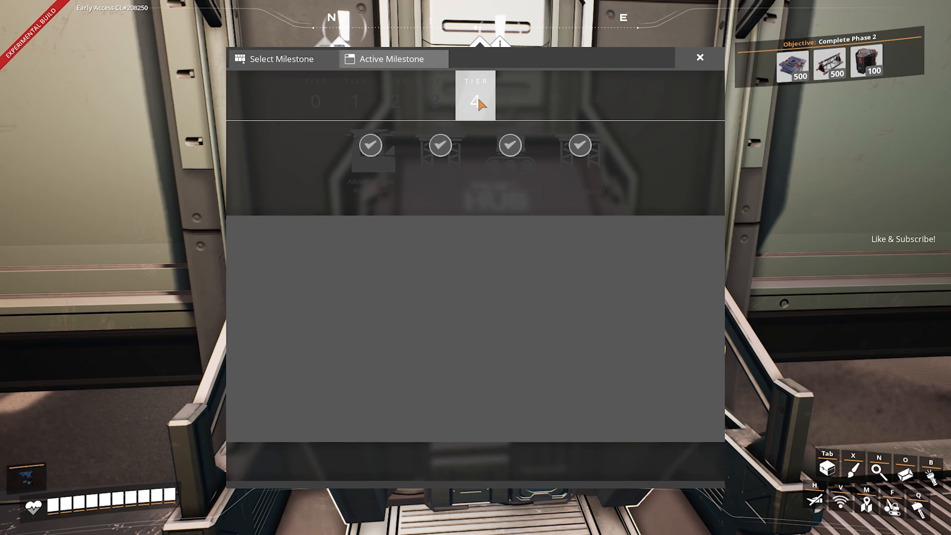
View the unlocked Tier 4 FICSIT Blueprints milestone details in the HUB.
left_click(580, 146)
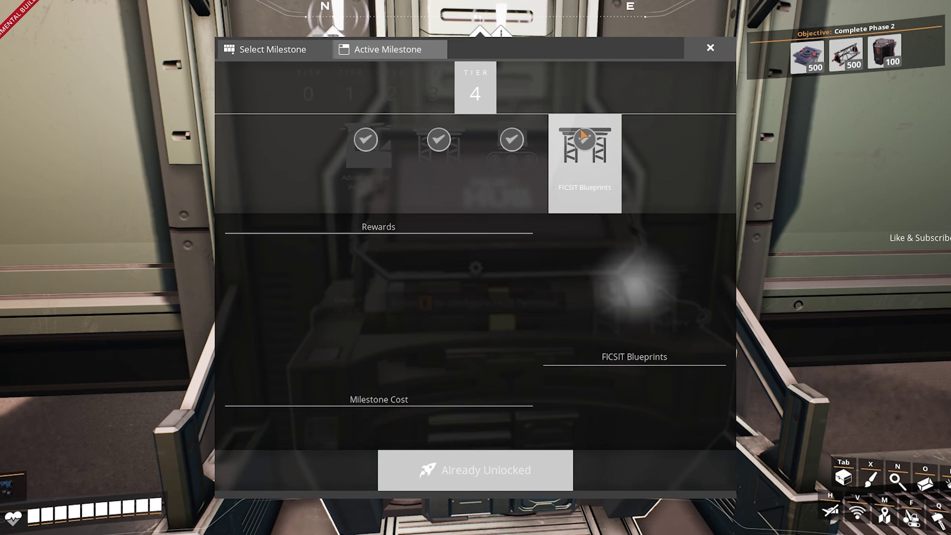
left_click(583, 162)
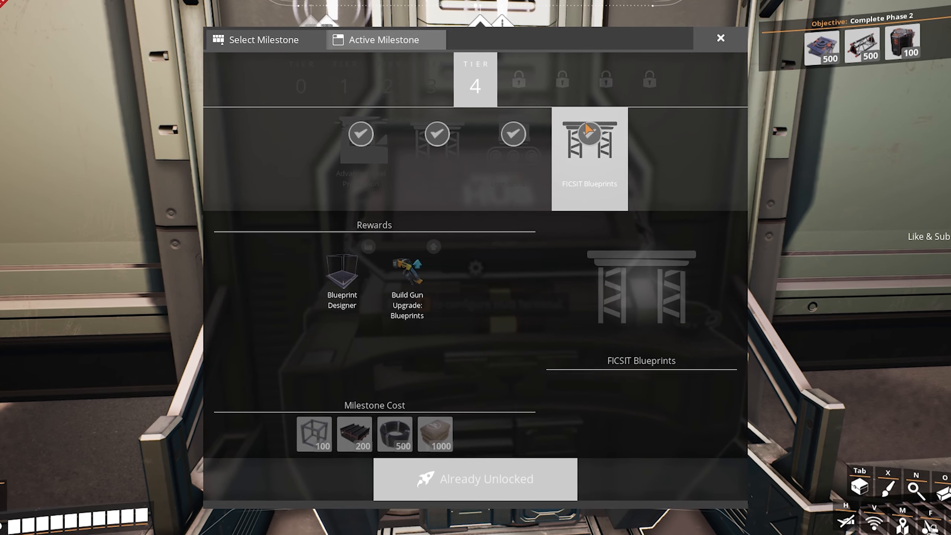
left_click(720, 38)
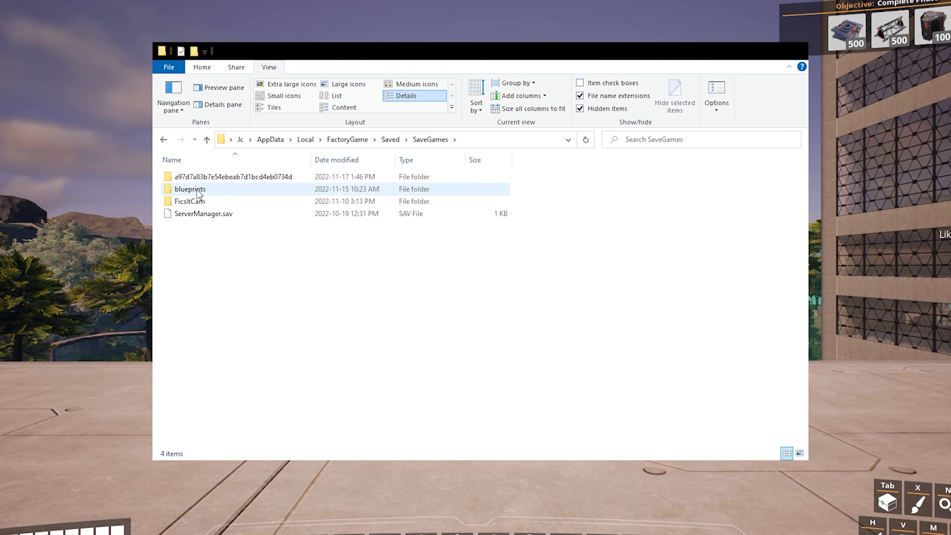
Open blueprints, then SatisfactoryU6NF, to list the saved .sbp and .sbpcfg files.
double_click(190, 188)
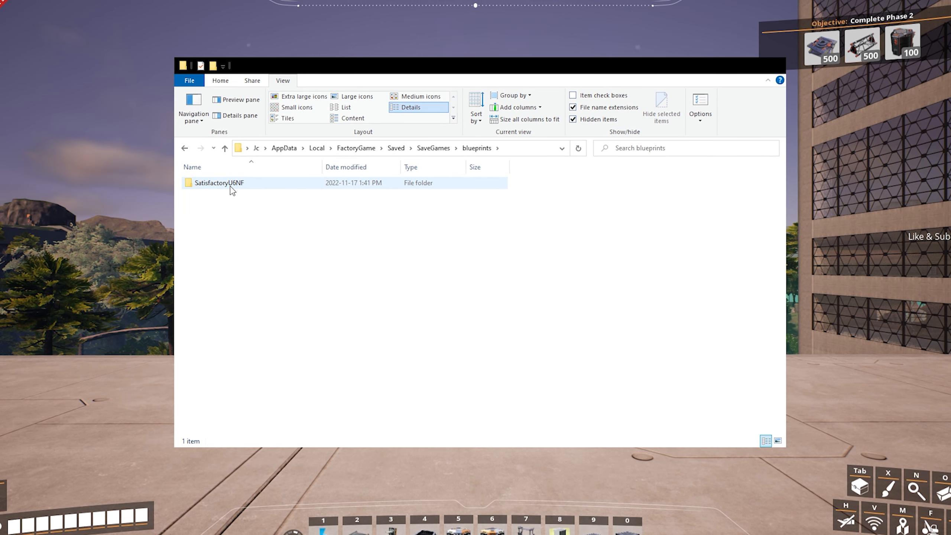
double_click(218, 183)
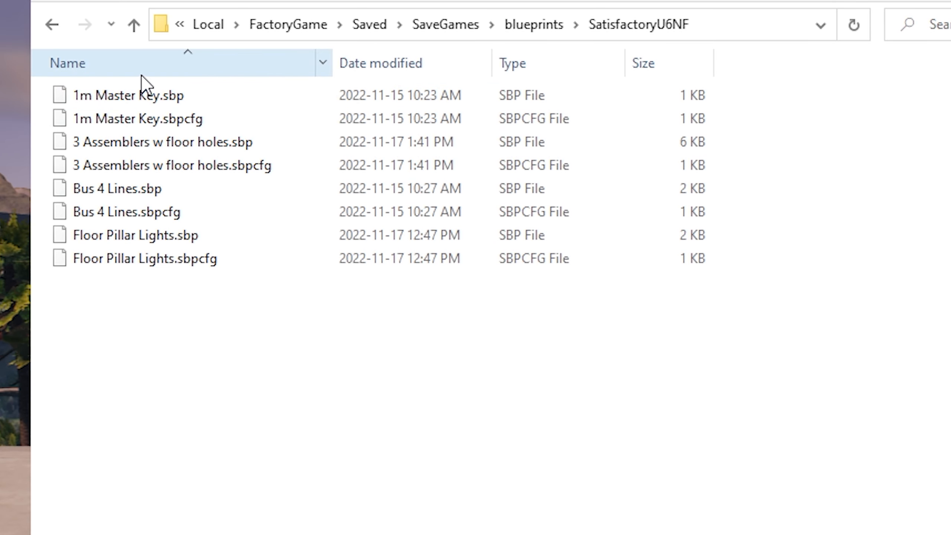
mouse_move(227, 394)
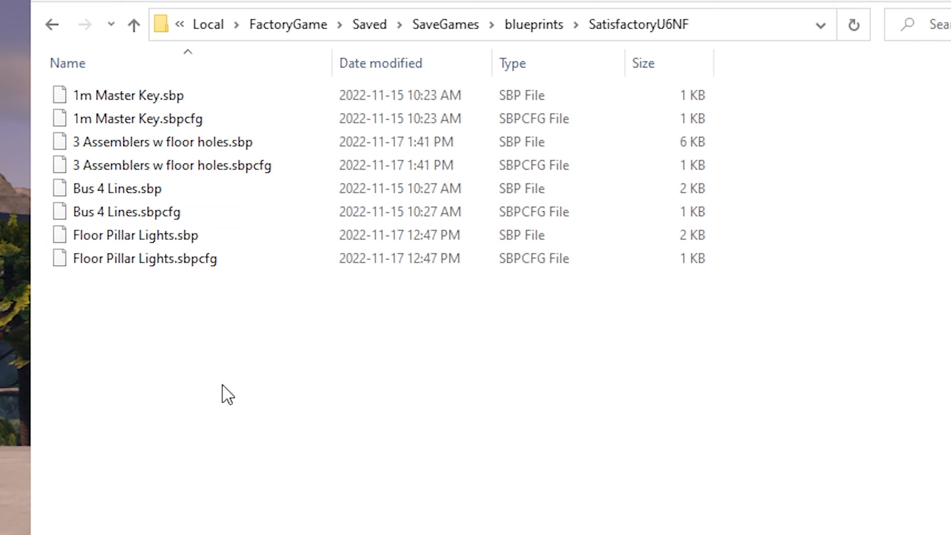
mouse_move(412, 467)
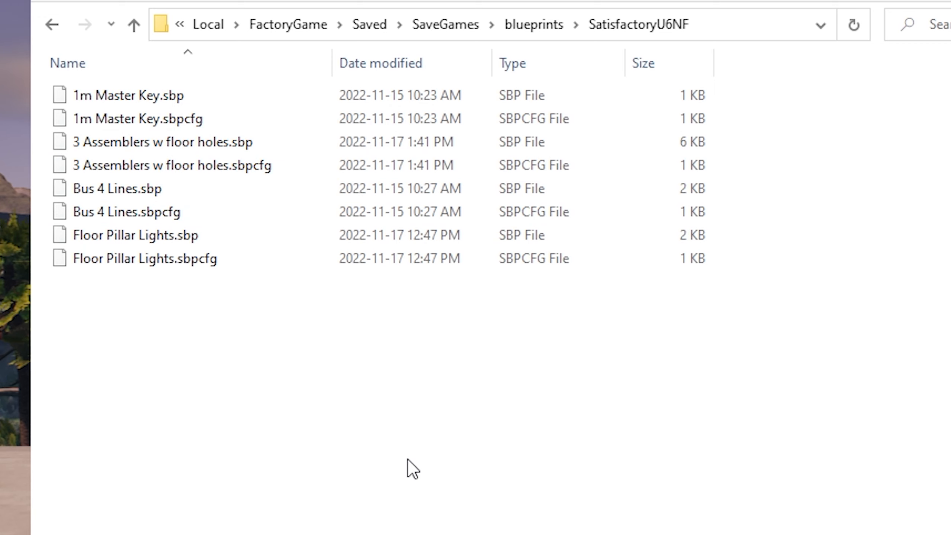